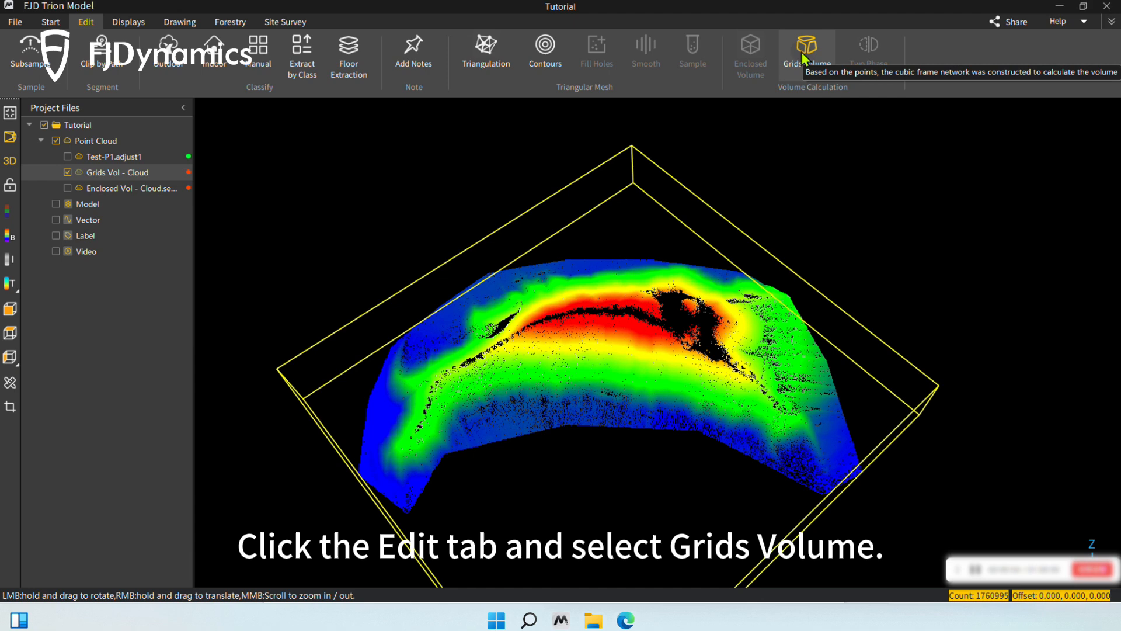
Start the Grids Volume calculation for the Grids Vol - Cloud point cloud.
{"action": "left_click", "coordinate": [807, 52]}
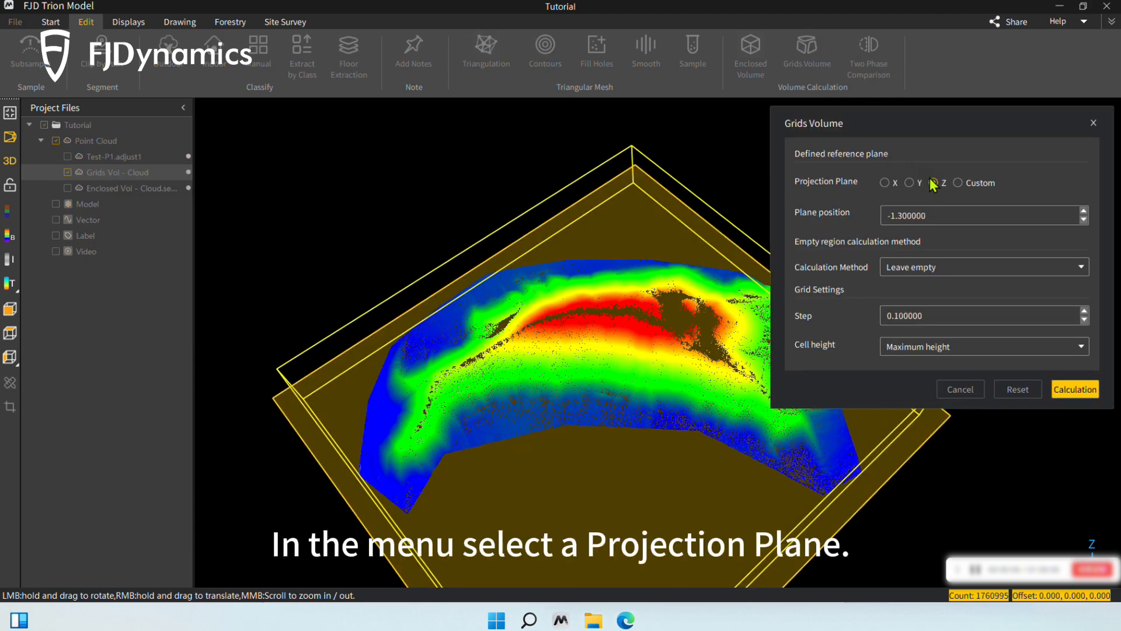
Use the Z projection plane at position -0.55 as the volume reference.
{"action": "left_click", "coordinate": [932, 182]}
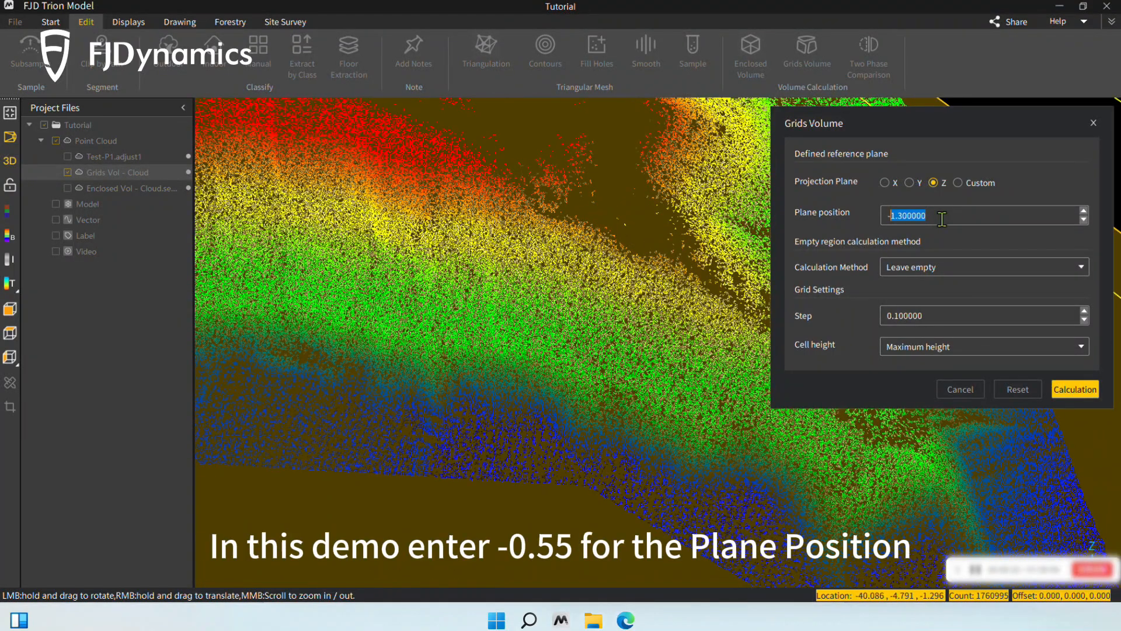
{"action": "type", "text": "-0.55"}
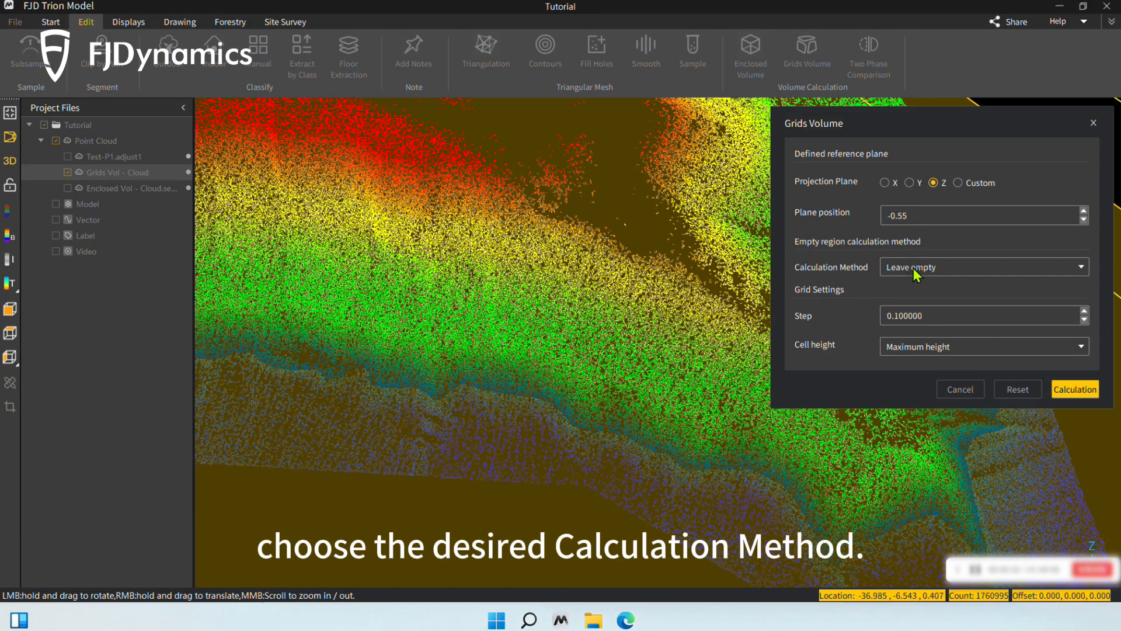
Set empty regions to be filled by the Interpolate calculation method.
{"action": "left_click", "coordinate": [983, 266]}
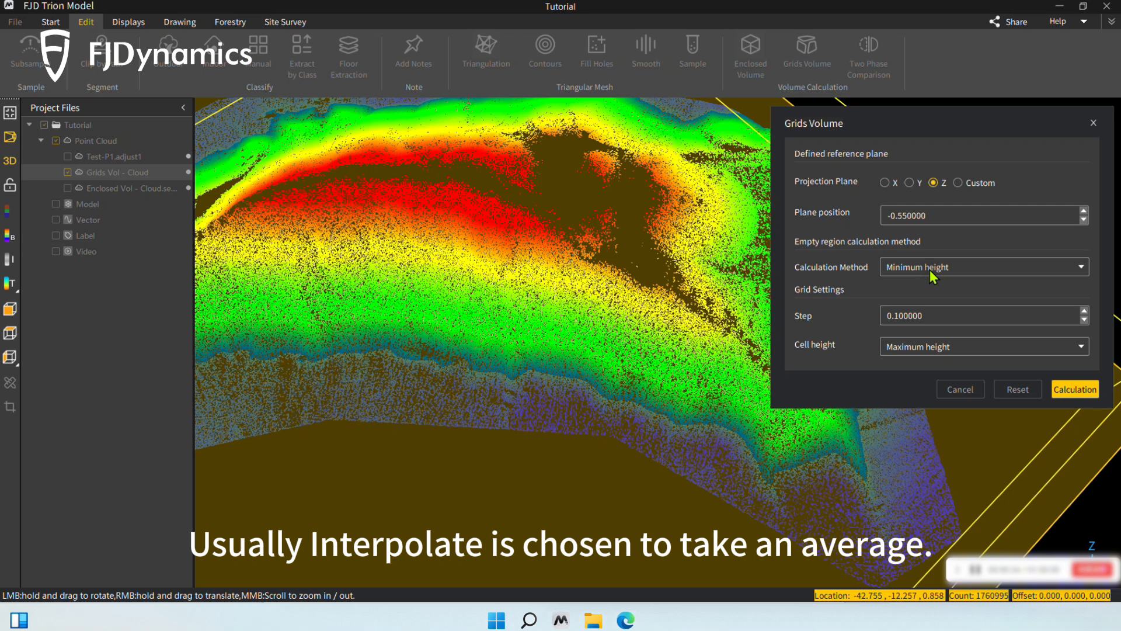
{"action": "left_click", "coordinate": [983, 266]}
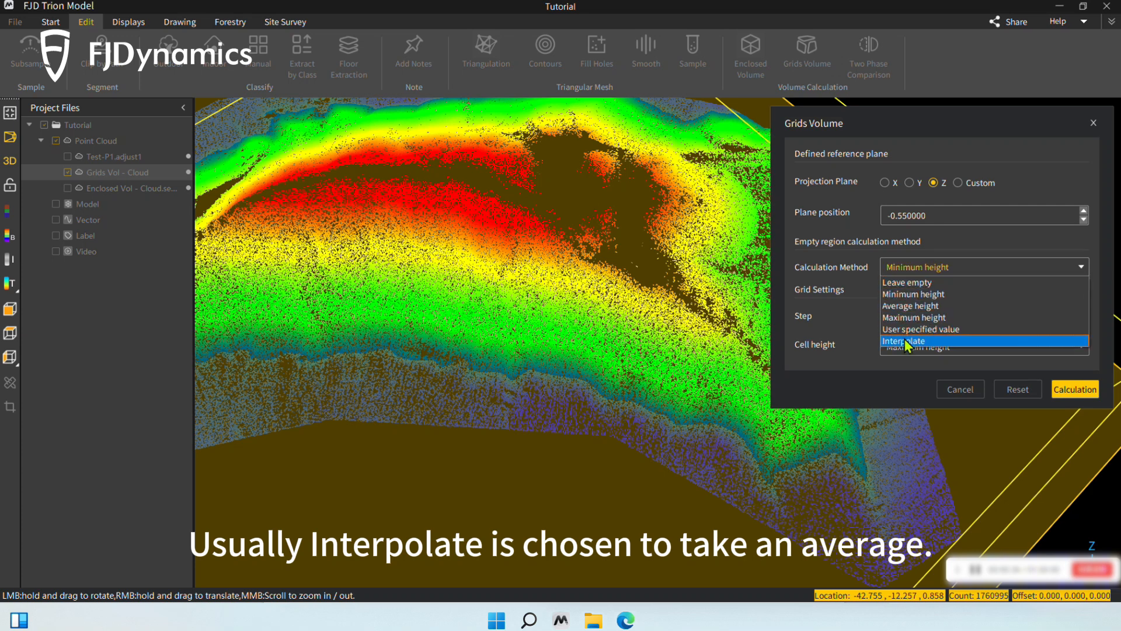
{"action": "left_click", "coordinate": [906, 340]}
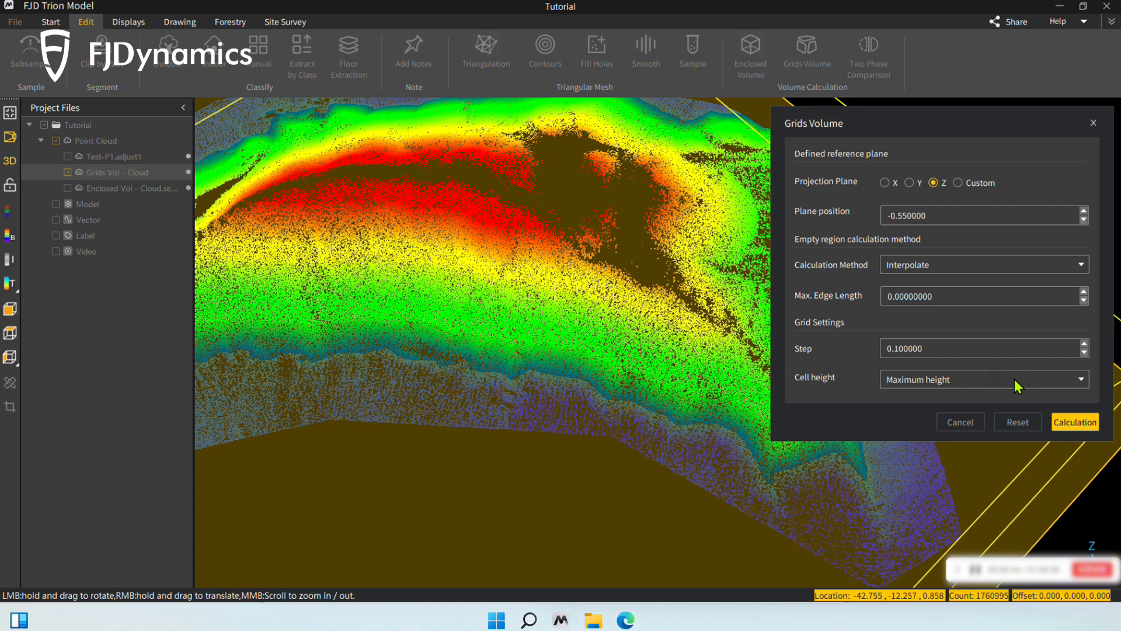
Run the calculation, giving volume 714.210 and floor area 942.750.
{"action": "left_click", "coordinate": [1074, 421]}
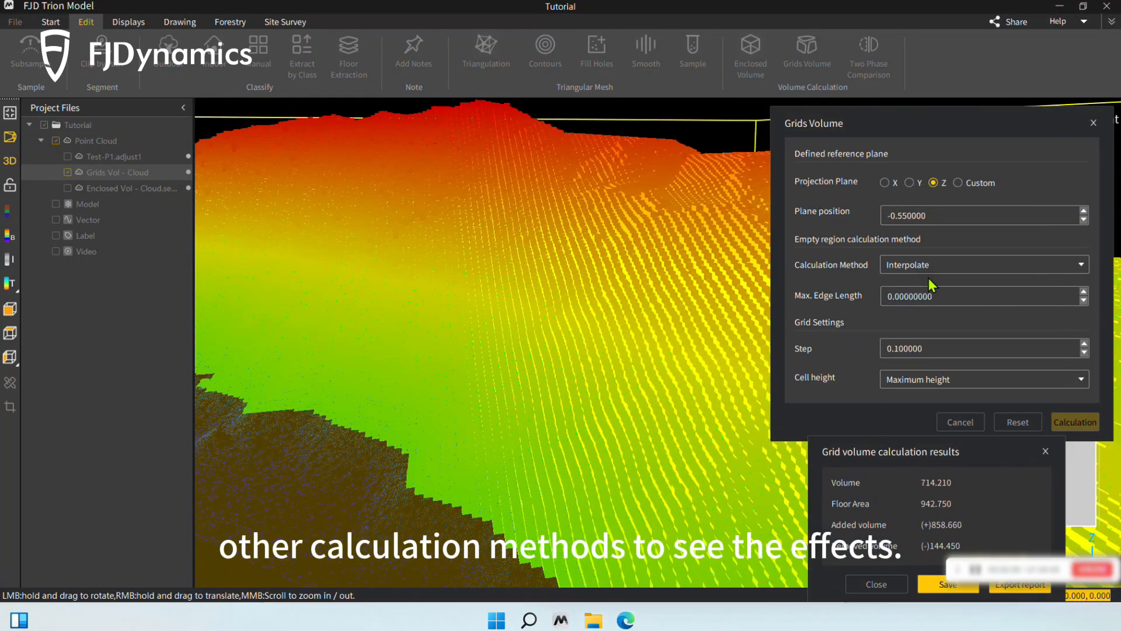
{"action": "left_click", "coordinate": [982, 264]}
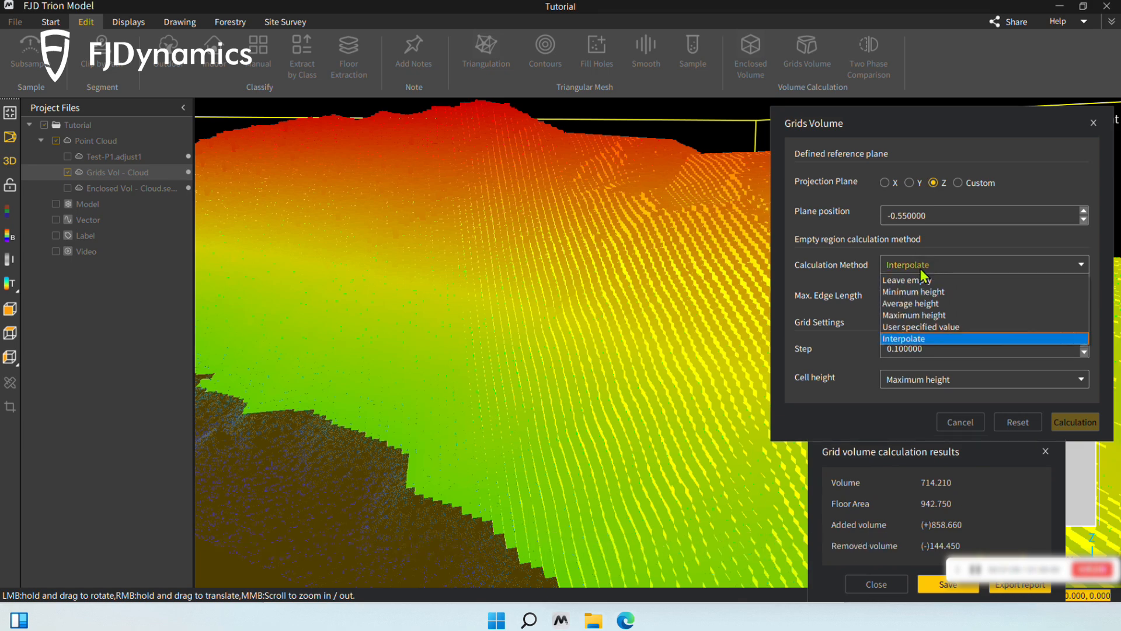
{"action": "left_click", "coordinate": [911, 304]}
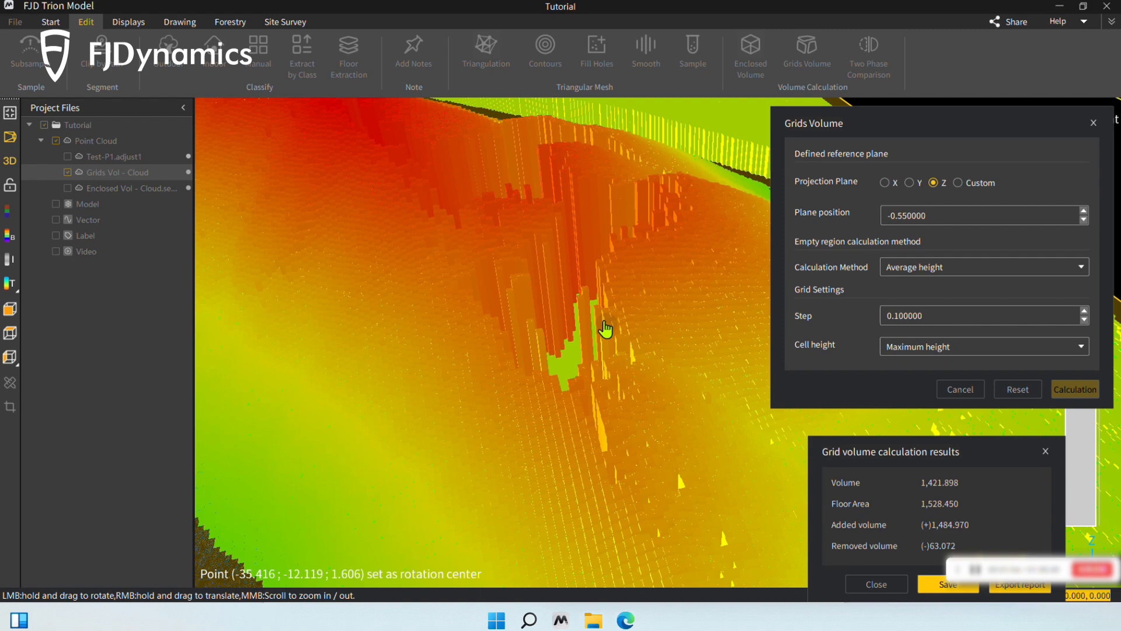
{"action": "left_click", "coordinate": [983, 266]}
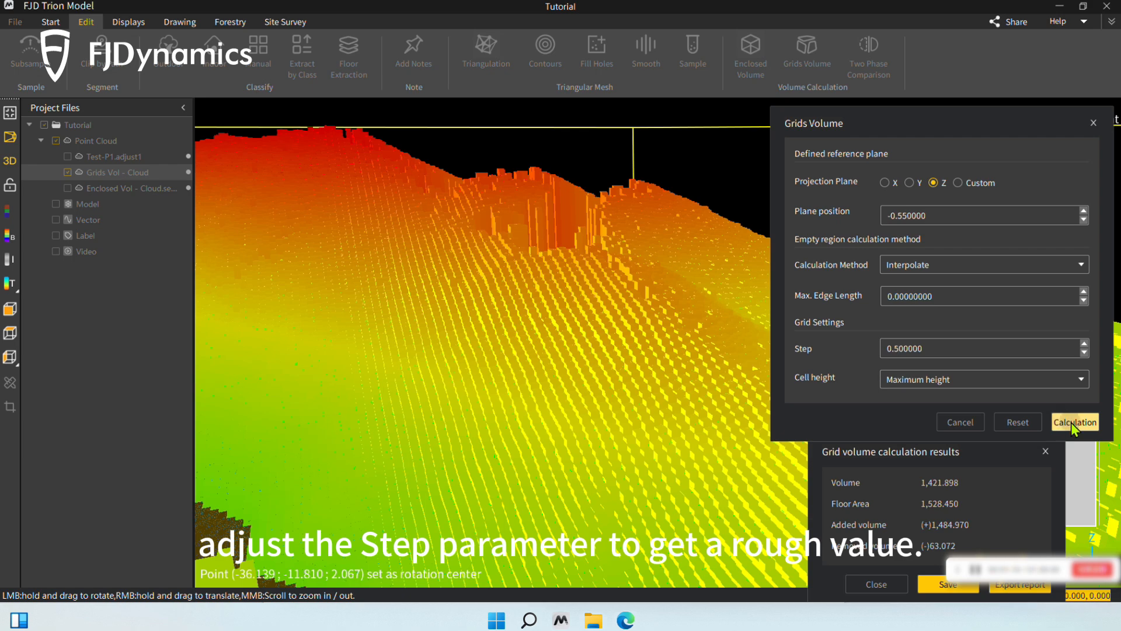
{"action": "left_click", "coordinate": [1075, 422]}
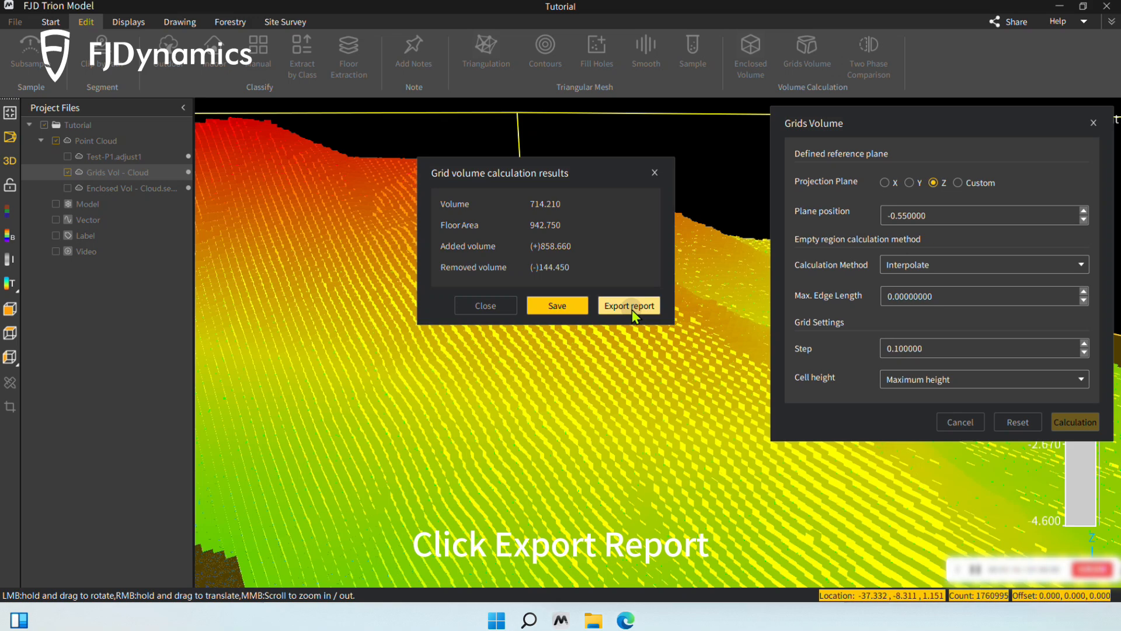
Export the results as the Word report Grids Vol - Cloud.docx on the desktop.
{"action": "left_click", "coordinate": [629, 304]}
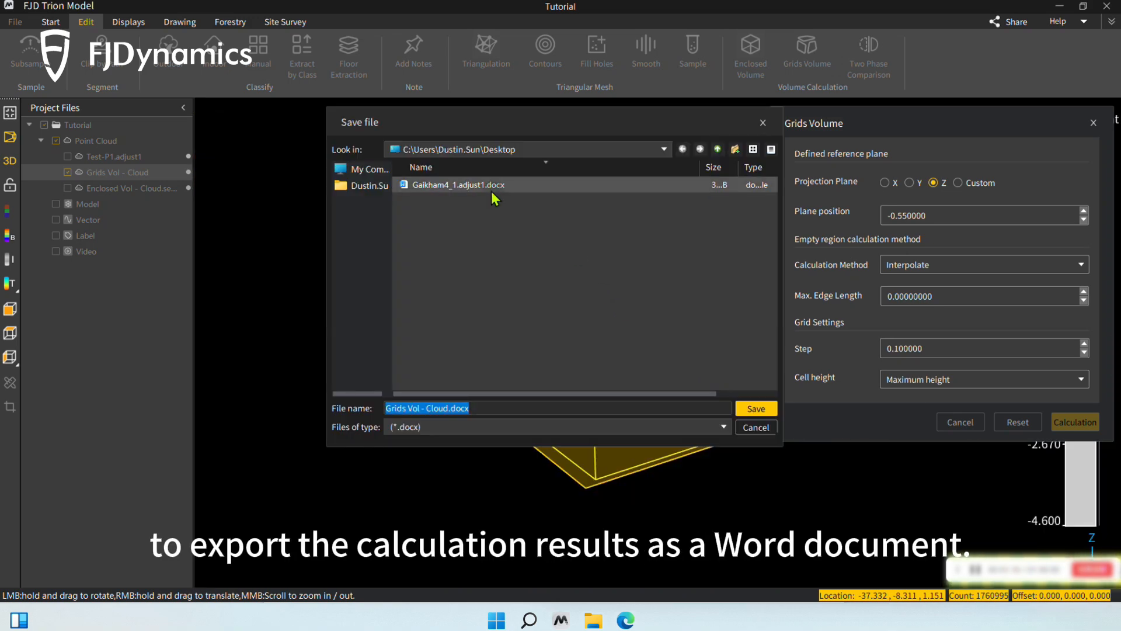
{"action": "left_click", "coordinate": [755, 408]}
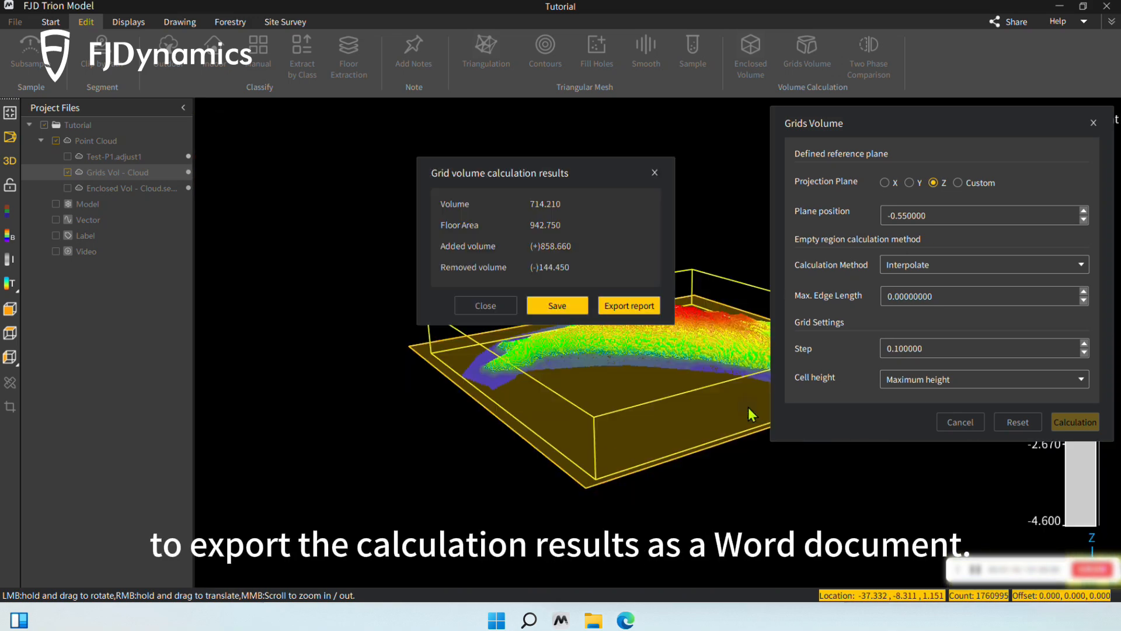
{"action": "left_click", "coordinate": [629, 304]}
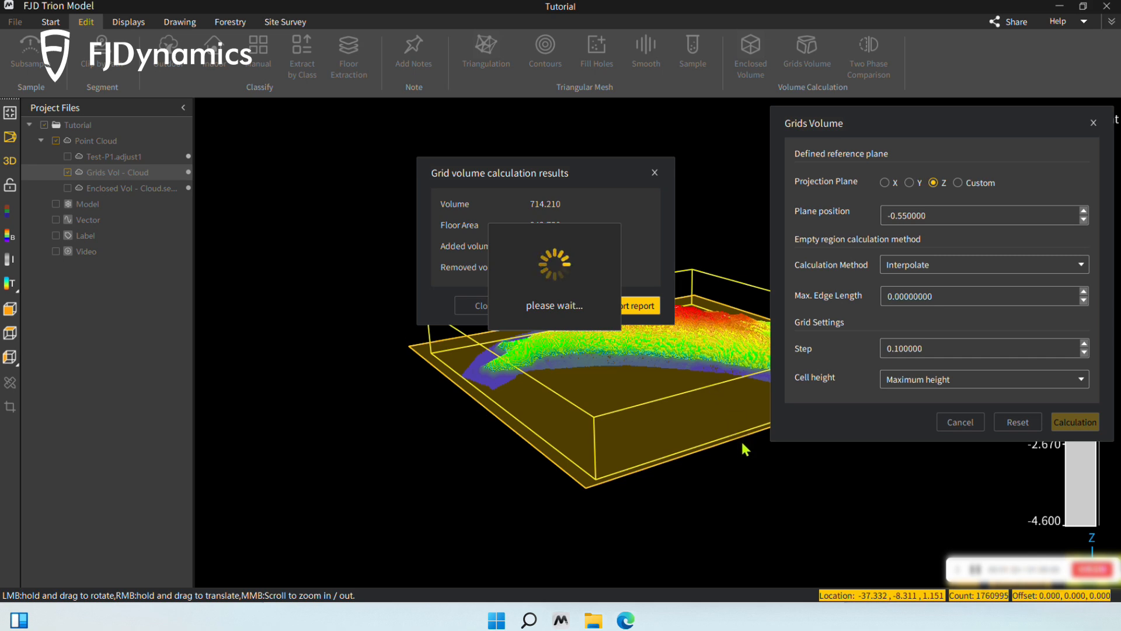